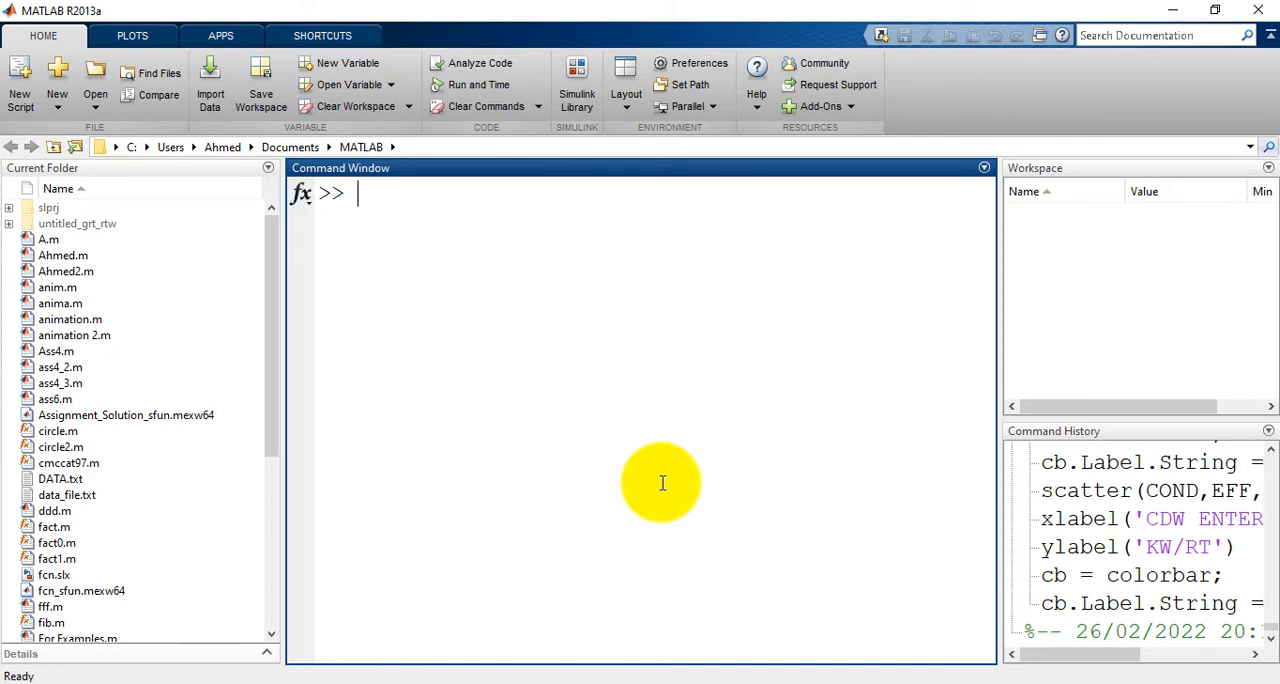
mouse_move(260, 85)
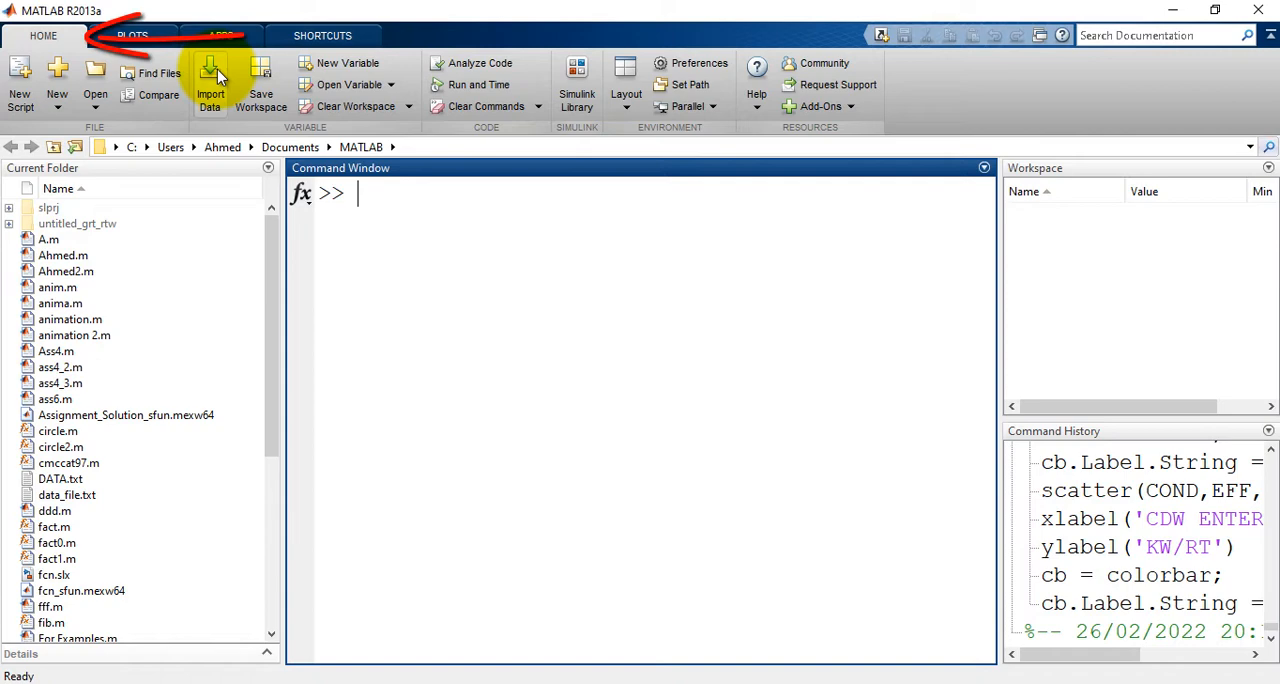
mouse_move(210, 80)
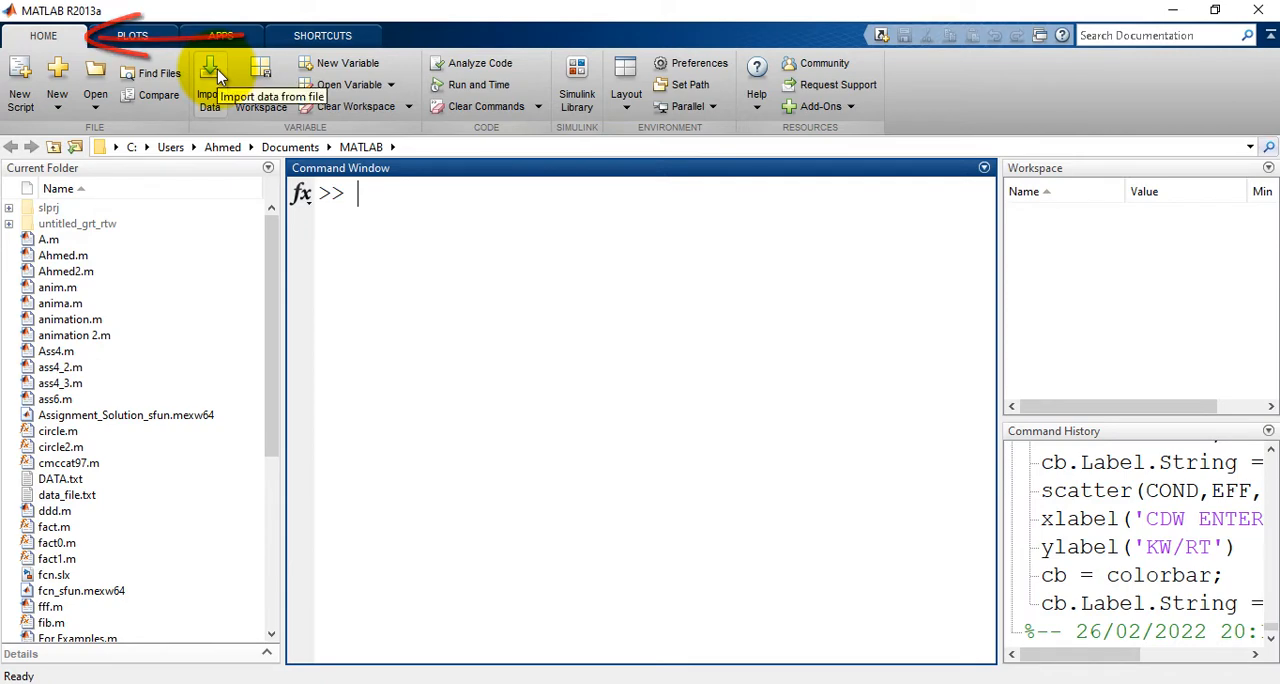
Open the Import Data file browser on the MATLAB folder, then close it
left_click(210, 75)
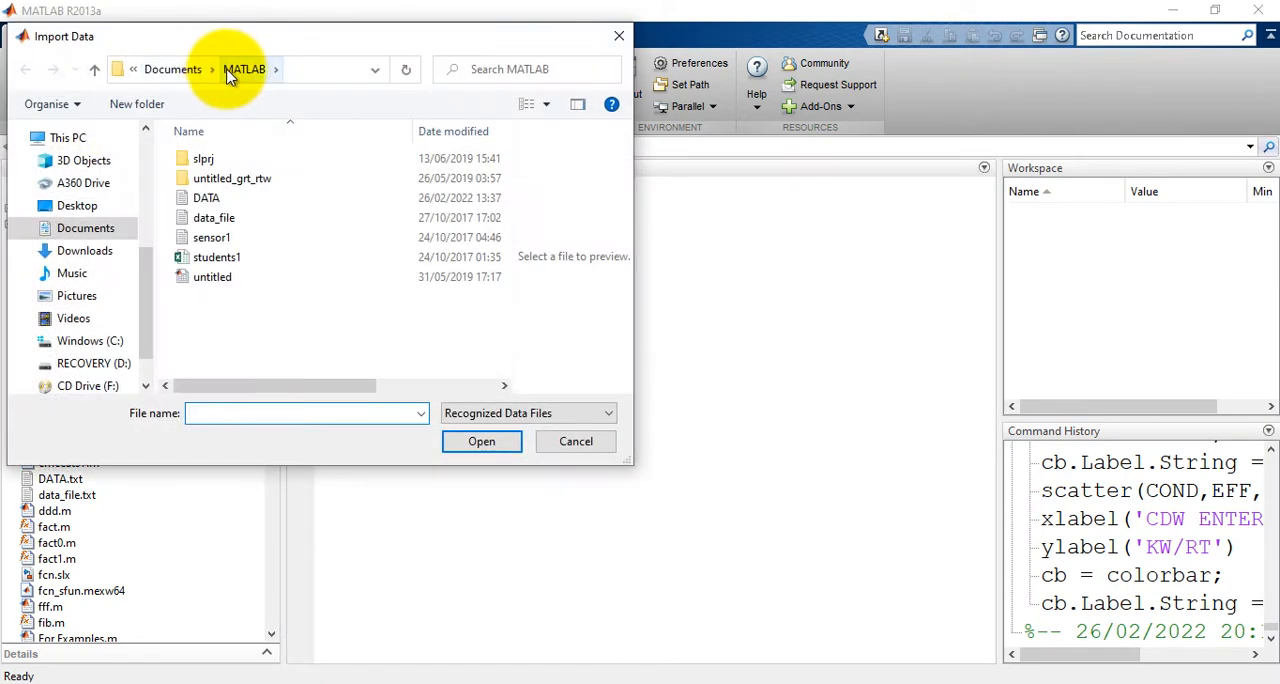
left_click(206, 197)
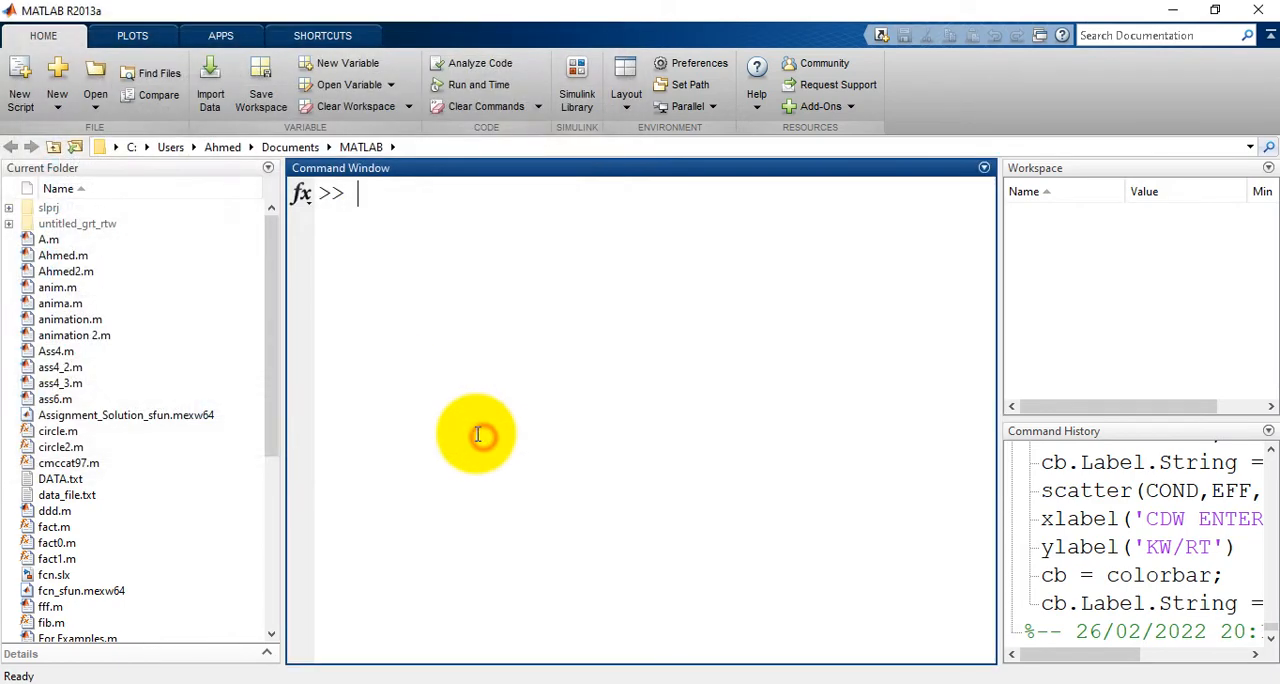
Open DATA.txt in the import tool and import its EVAP, LOAD, KW and COND columns
double_click(60, 478)
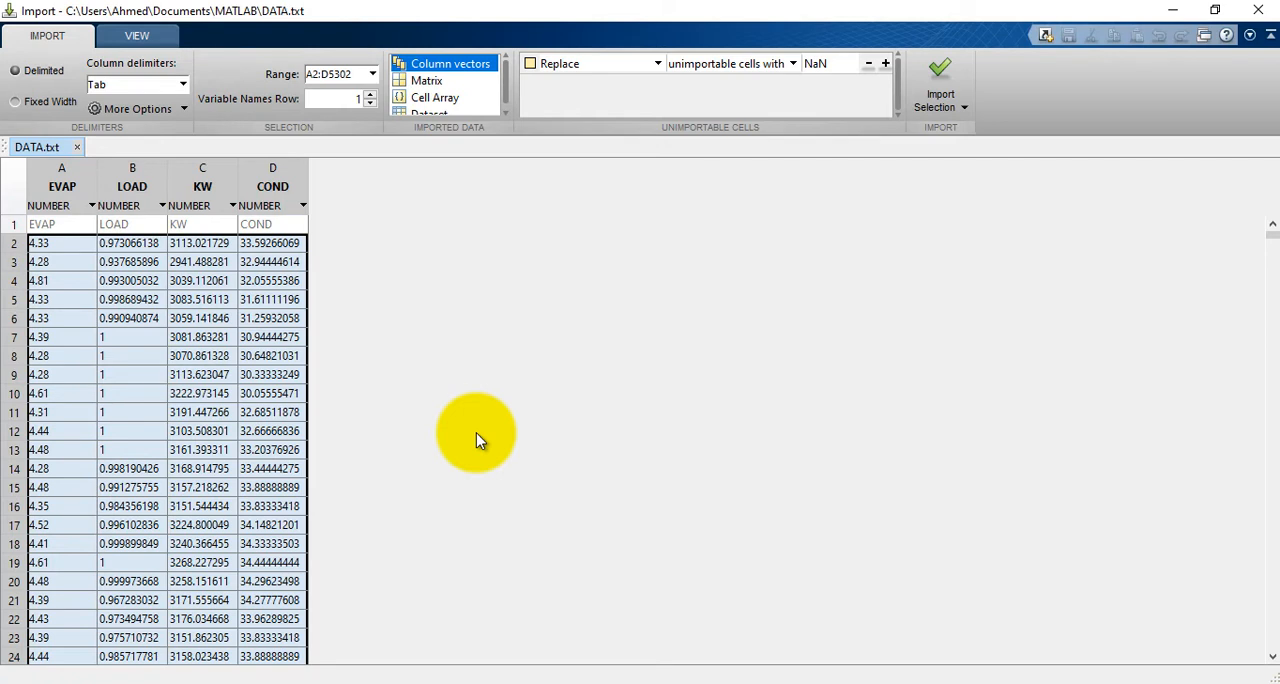
mouse_move(510, 425)
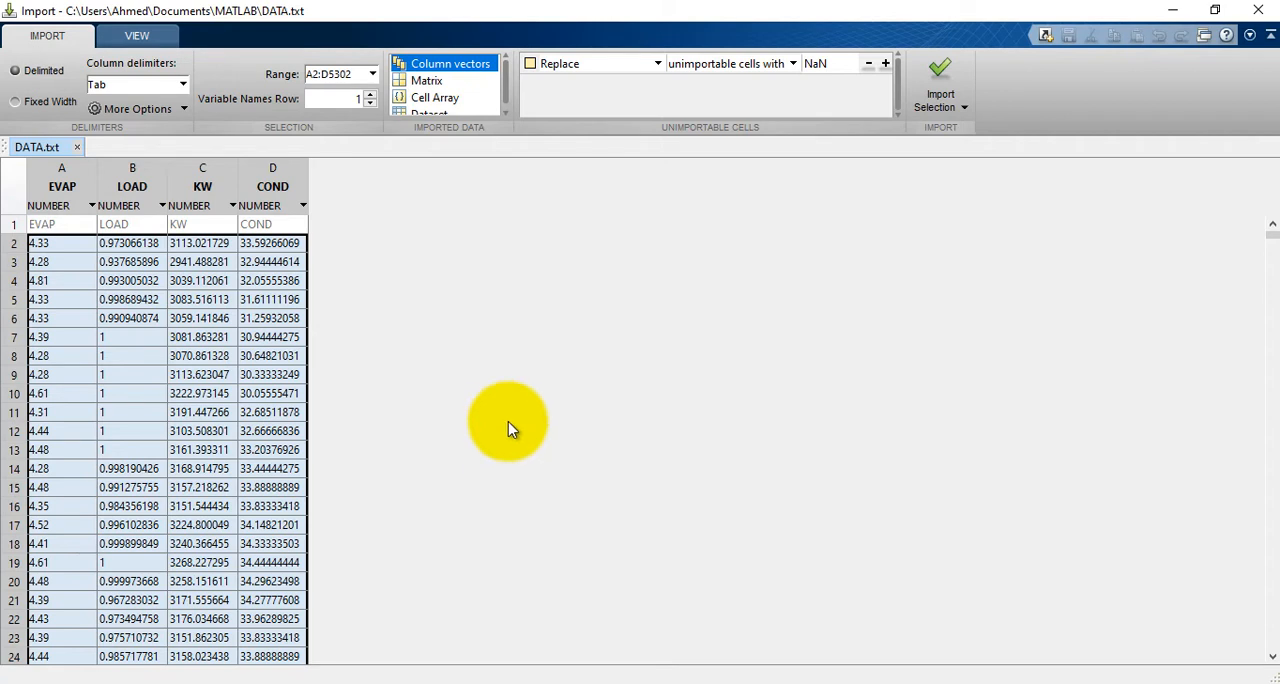
left_click(940, 75)
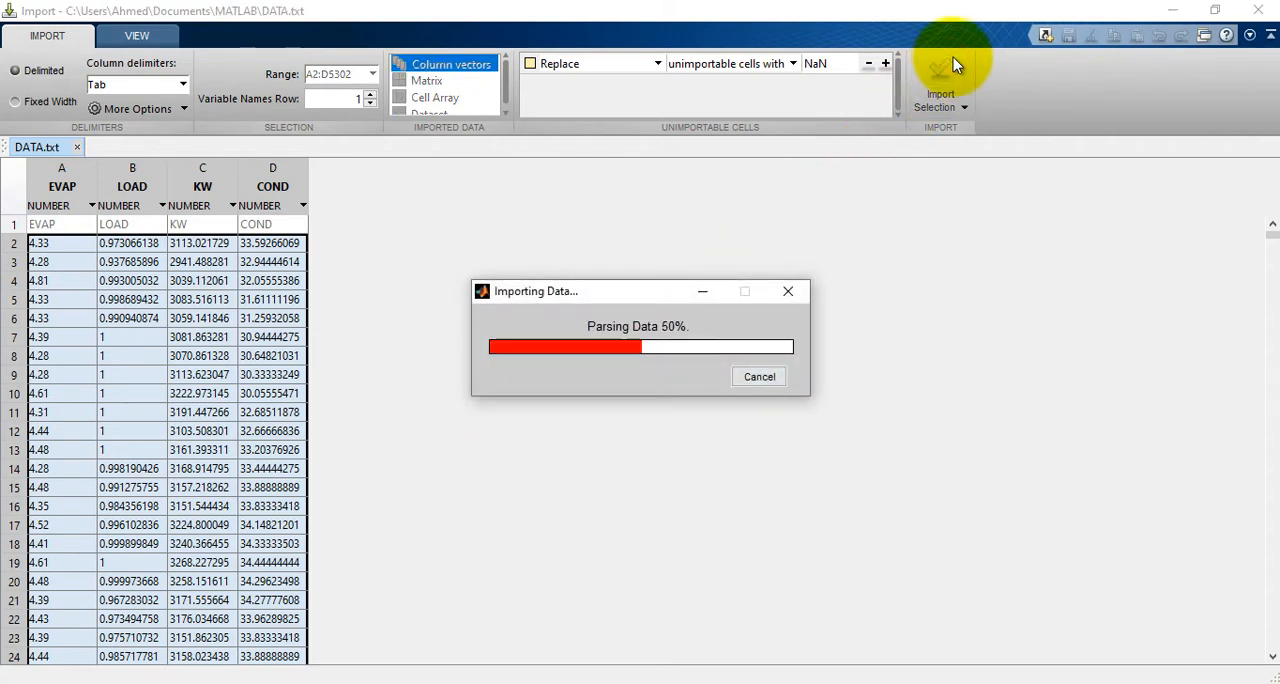
Finish importing EVAP, LOAD, KW and COND as 5301x1 variables and close the Import window
left_click(940, 80)
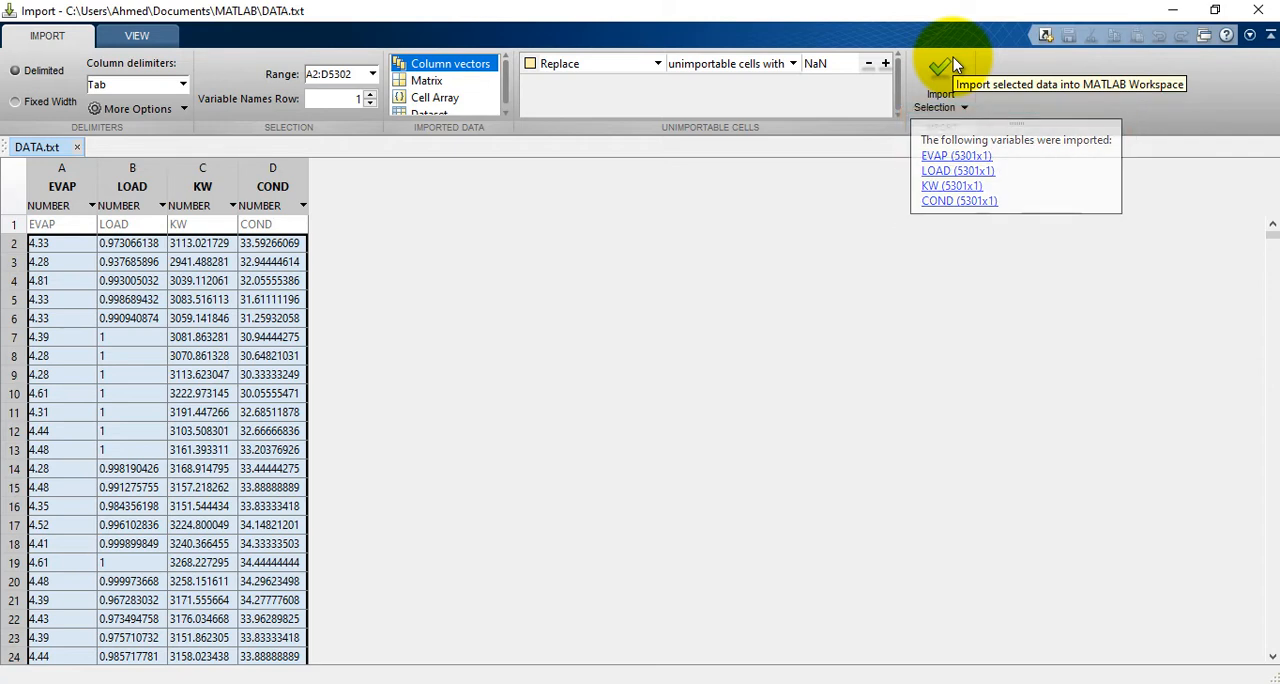
left_click(940, 75)
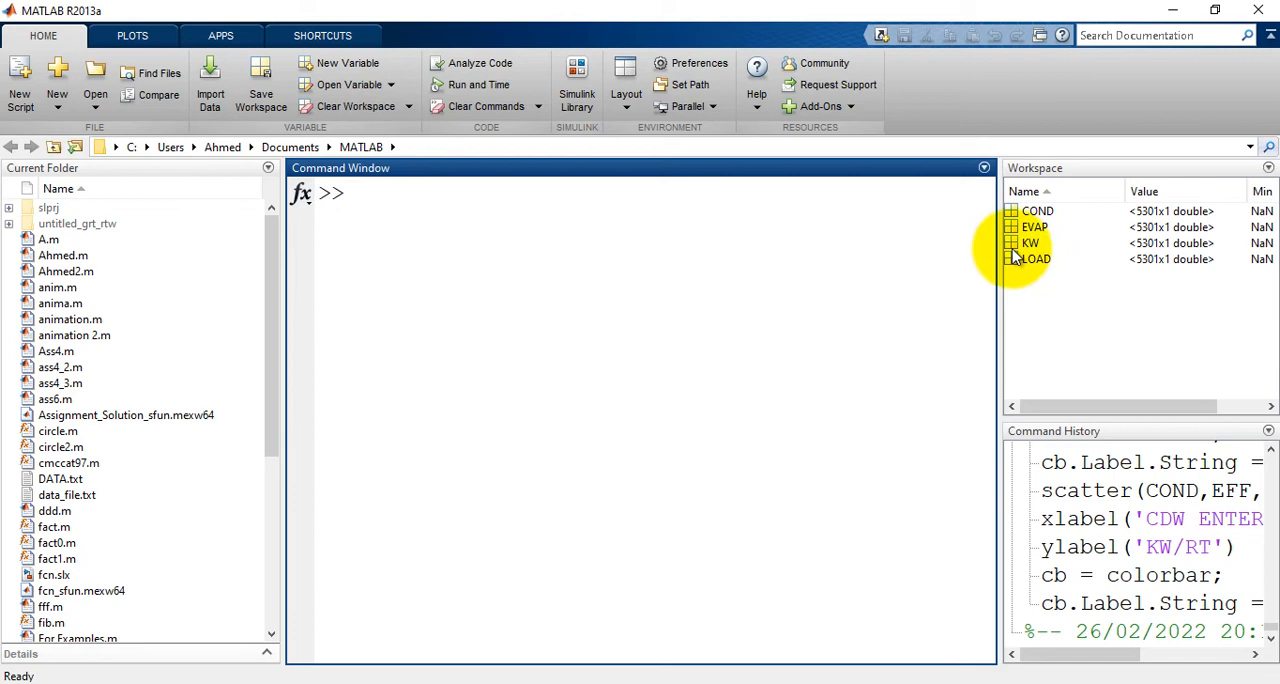
Run scatter3 of LOAD, COND, KW coloured by EVAP with axis labels and colorbar label
double_click(1029, 243)
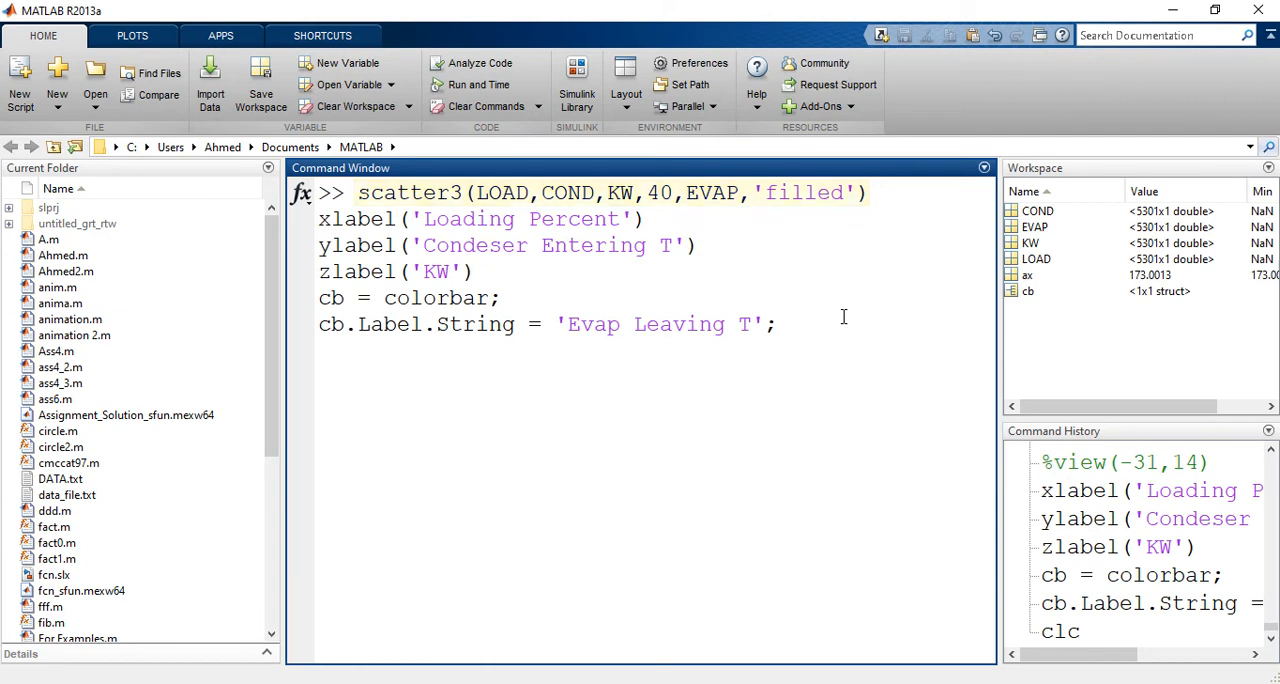
left_click_drag(318, 219, 472, 272)
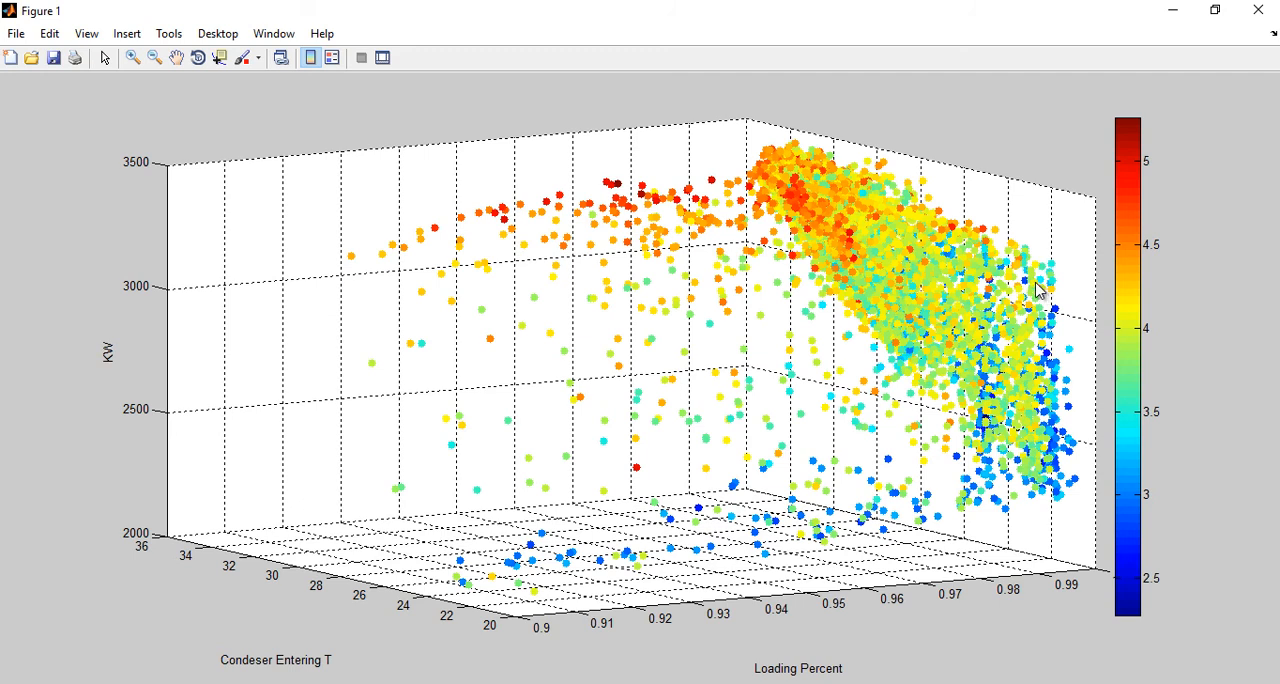
mouse_move(1012, 291)
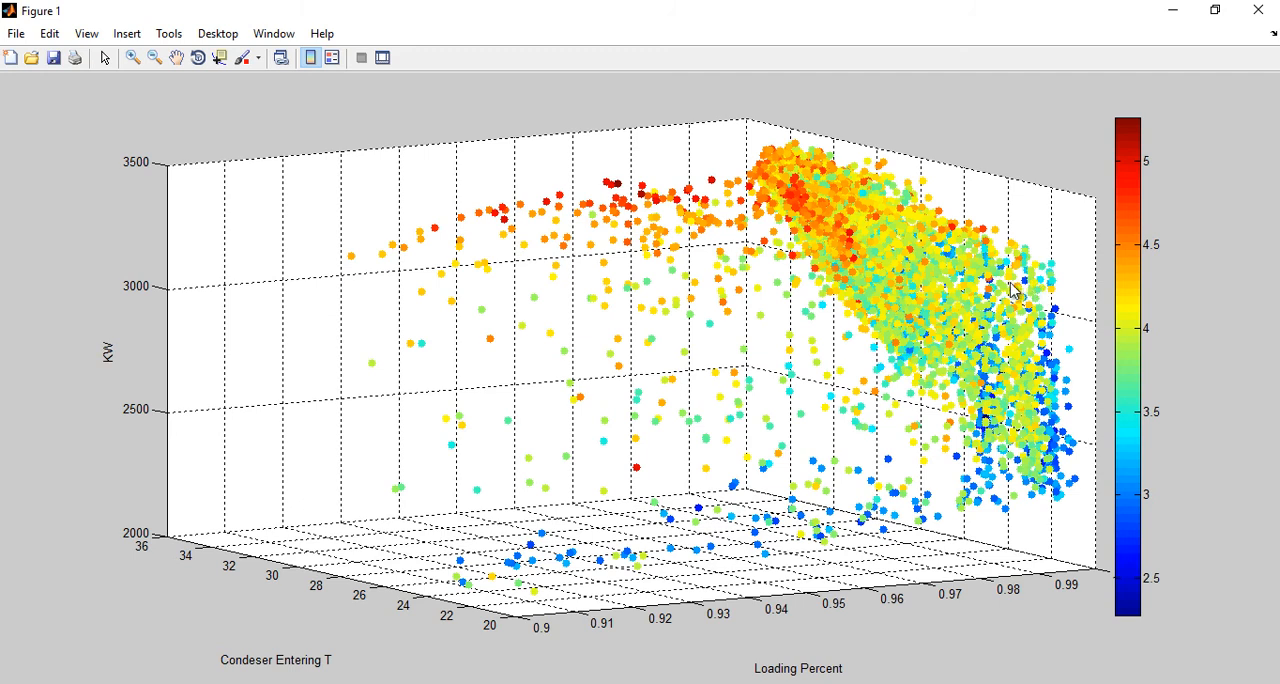